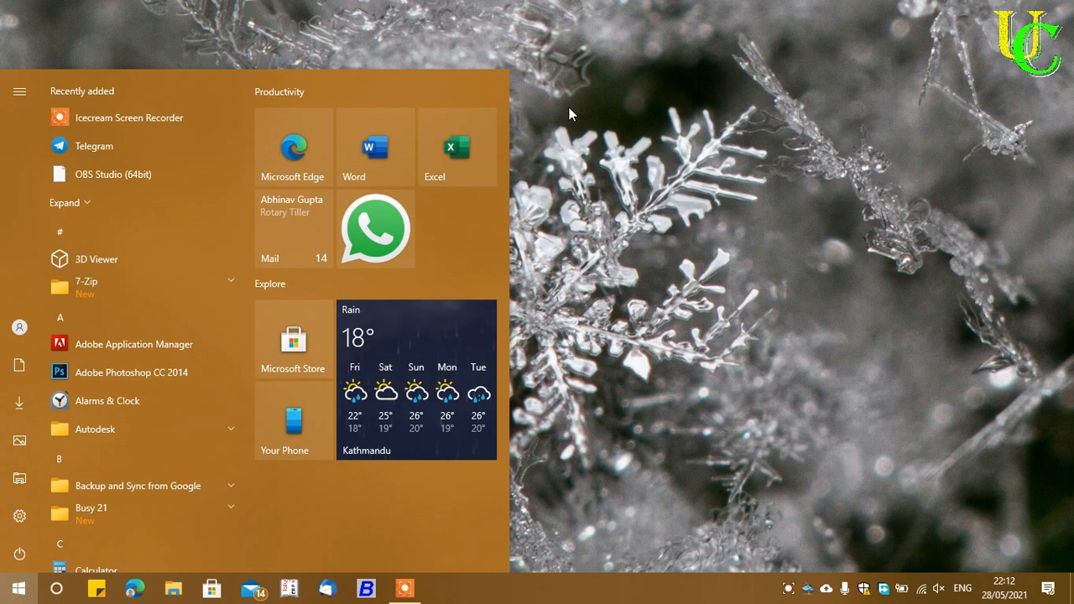
# Step: Launch On-Screen Keyboard from a Start search for 'on s'
pyautogui.write('on s')
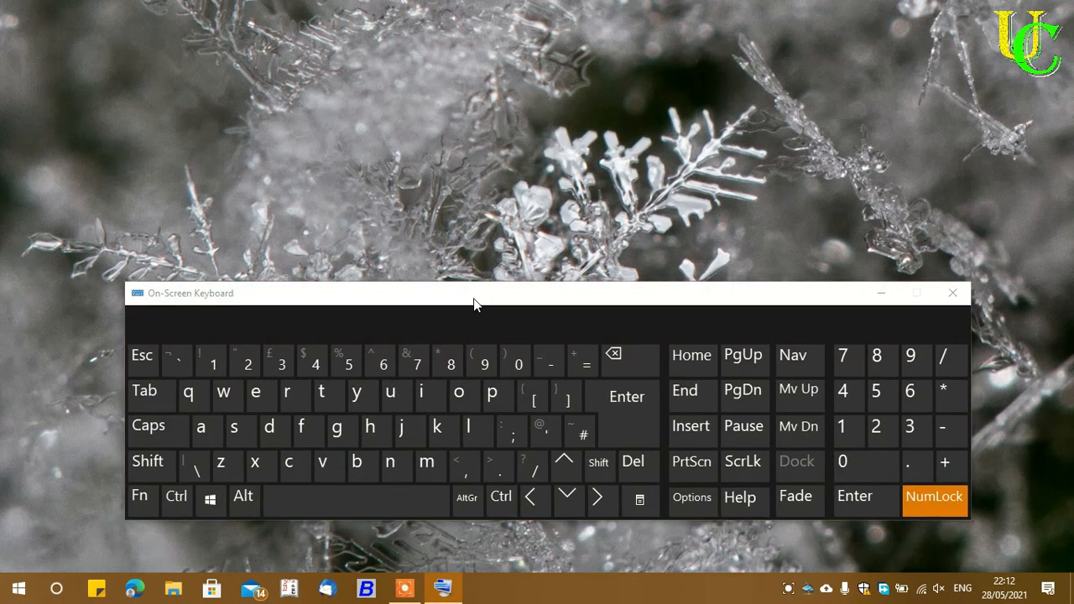
pyautogui.click(247, 362)
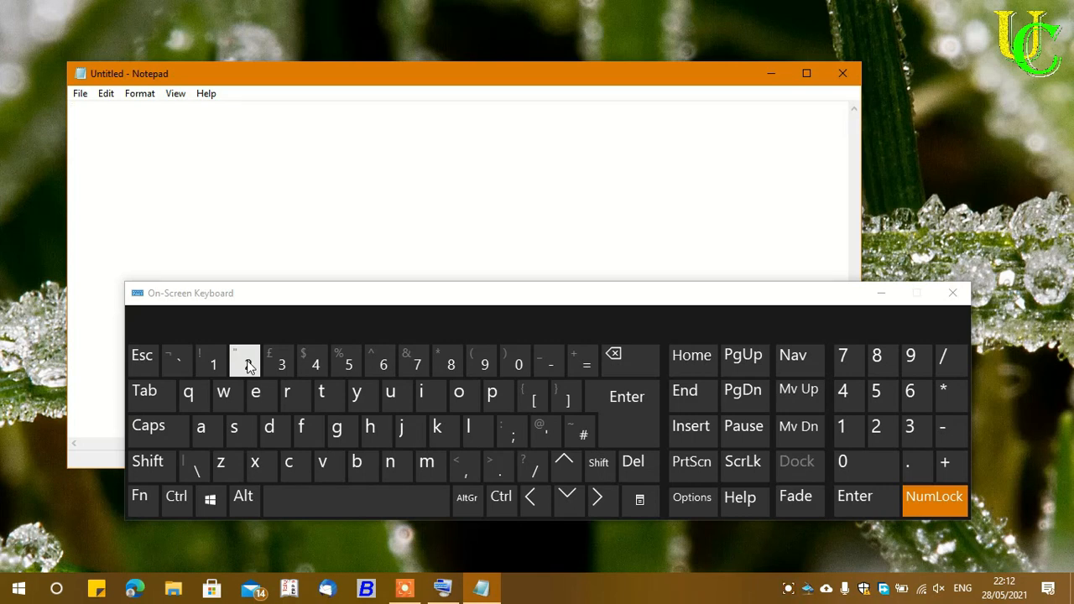
# Step: Type shifted 2 and shifted 3 on the on-screen keyboard, producing " and £ in Notepad
pyautogui.click(245, 361)
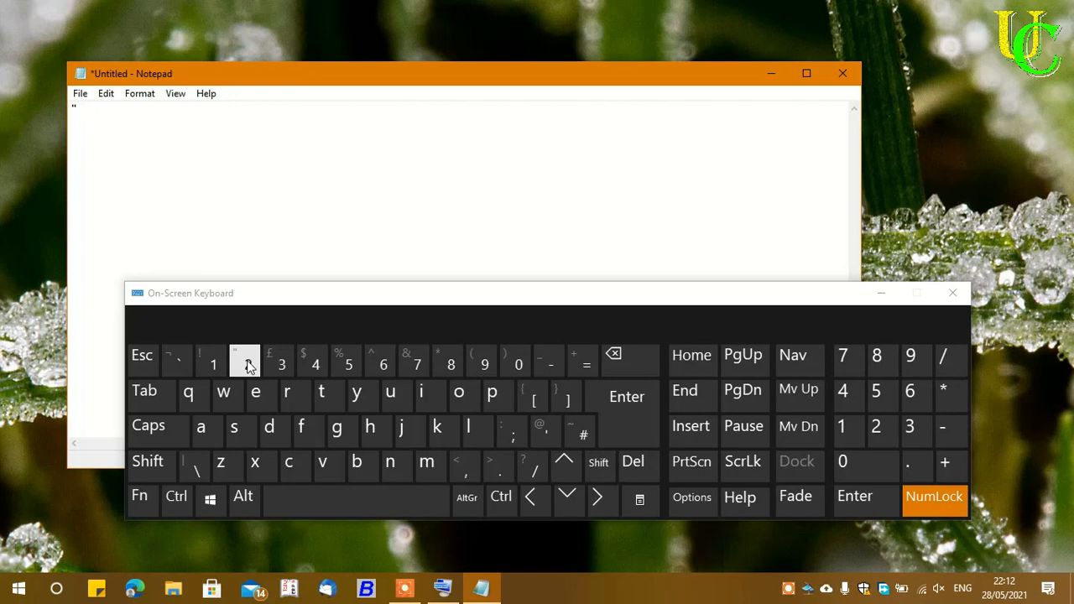
pyautogui.click(277, 361)
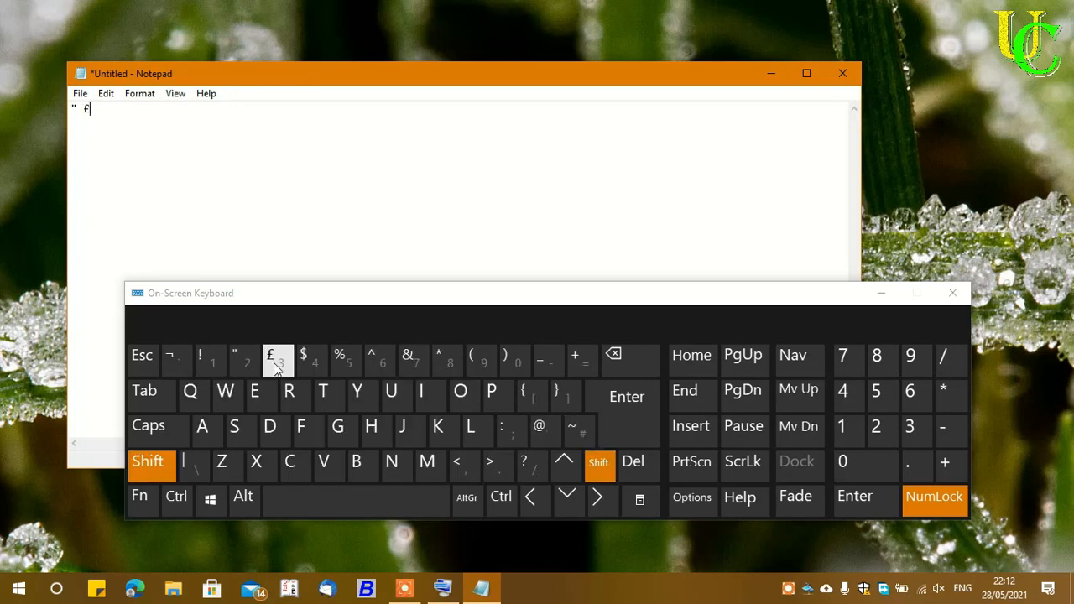
pyautogui.click(148, 461)
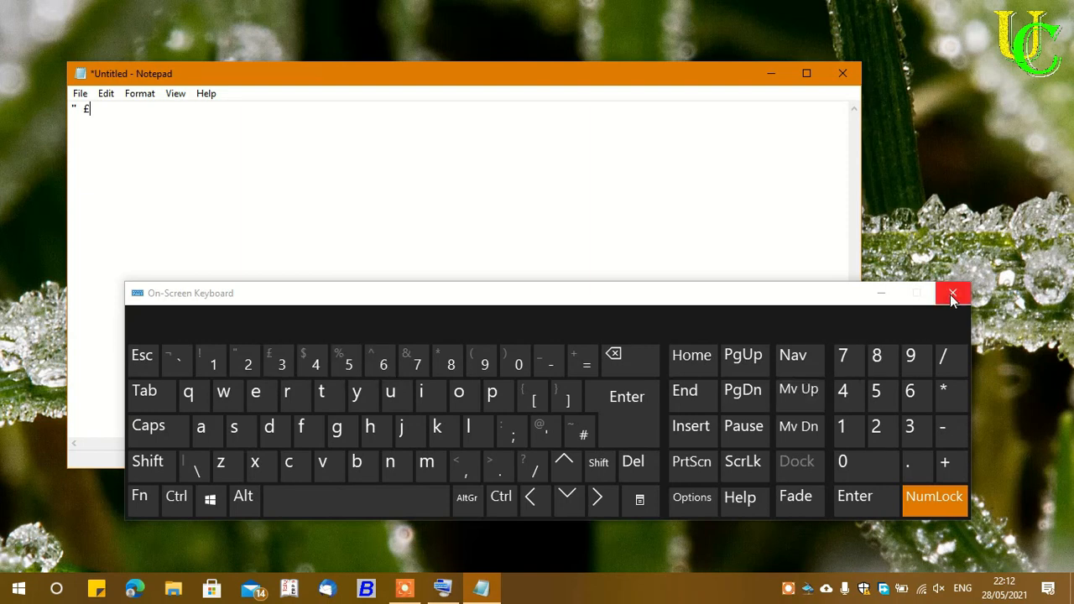
# Step: Close On-Screen Keyboard and Notepad without saving, then search Windows for 'language settings'
pyautogui.click(952, 293)
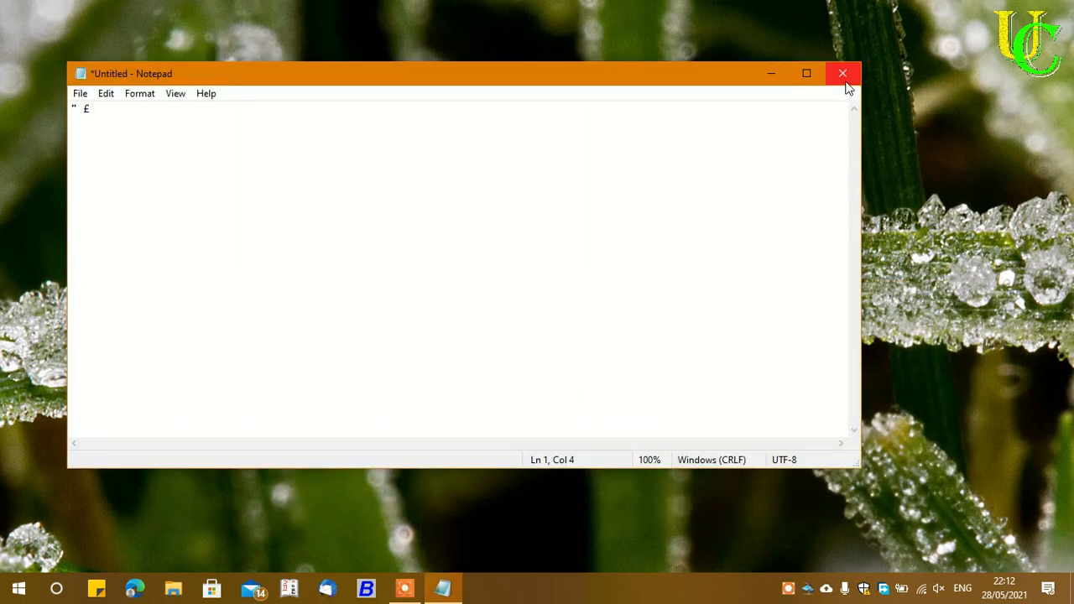
pyautogui.click(843, 74)
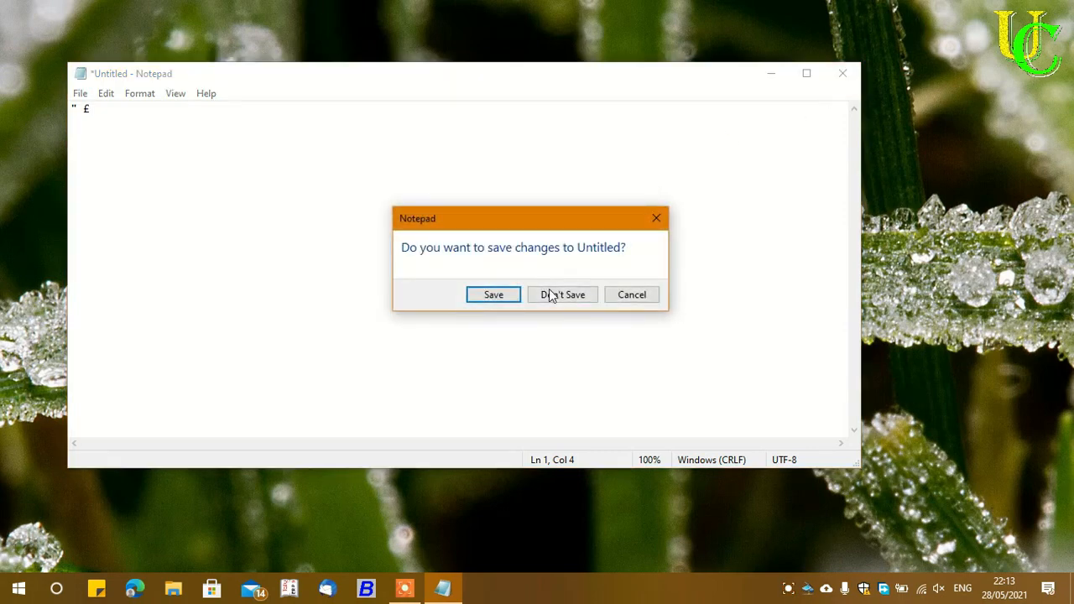
pyautogui.click(562, 294)
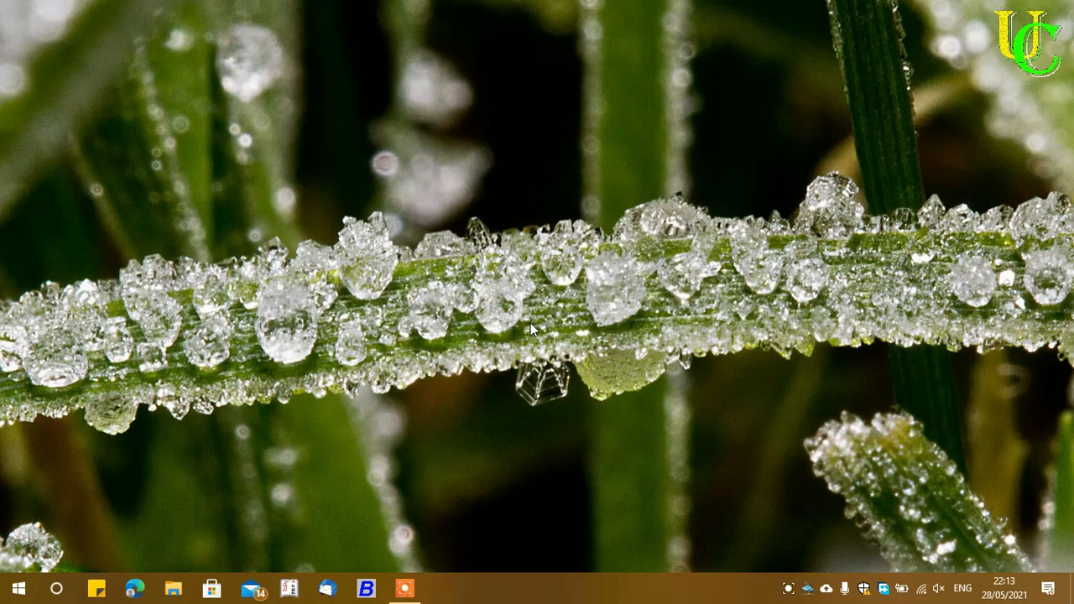
pyautogui.click(11, 588)
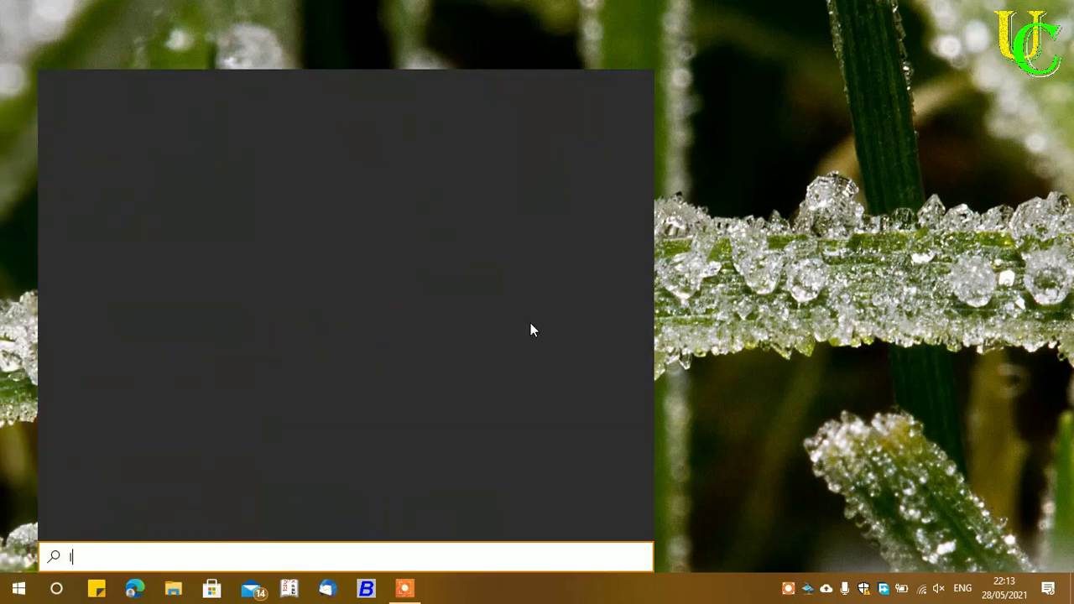
pyautogui.write('language settings')
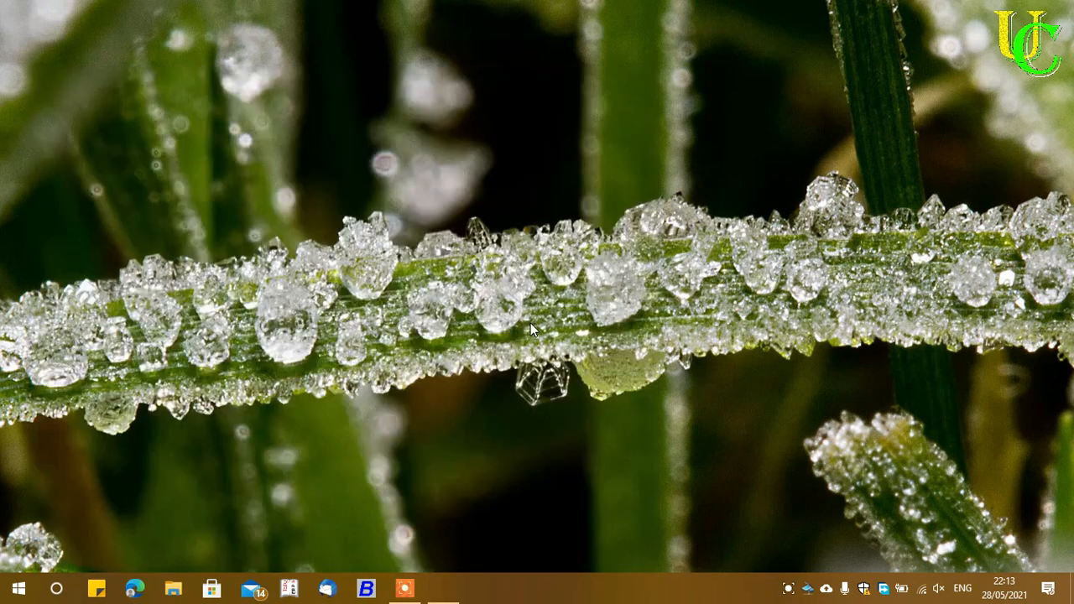
# Step: Open language settings and filter the installable languages list by 'english'
pyautogui.click(443, 587)
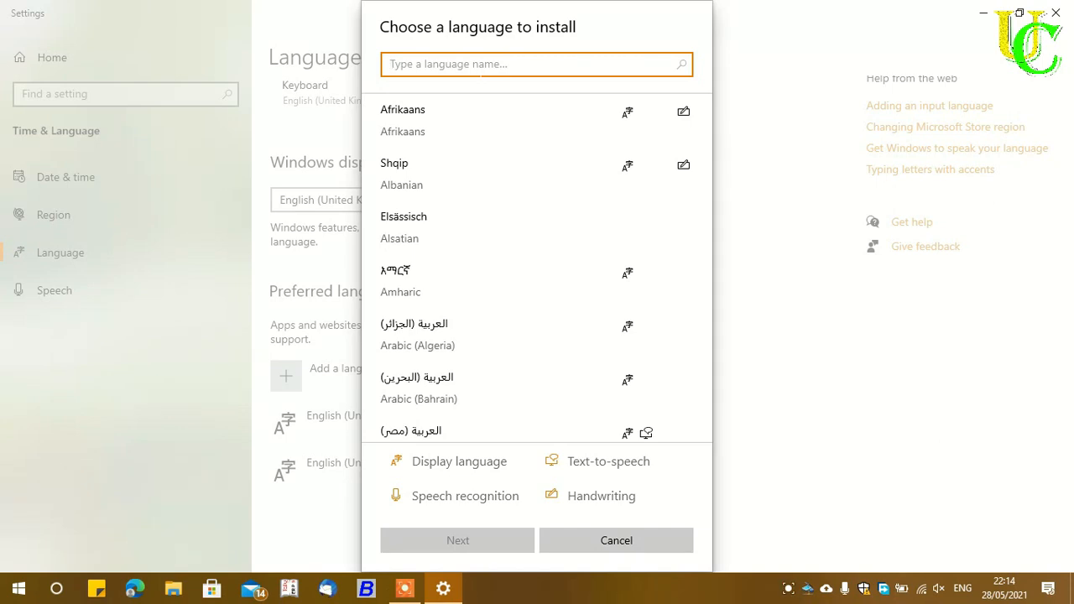
pyautogui.write('english')
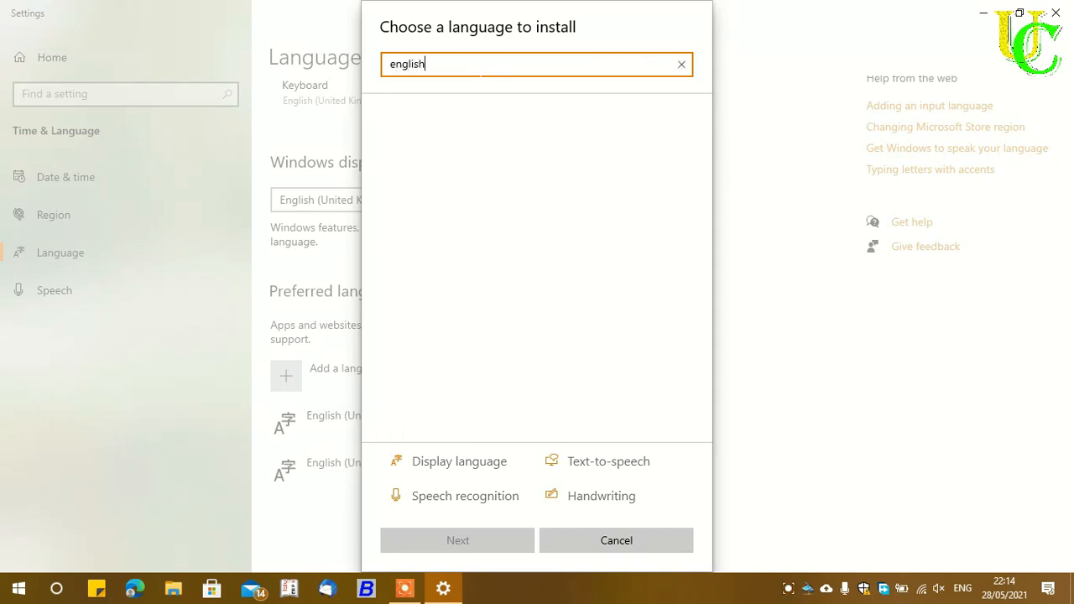
pyautogui.write('english')
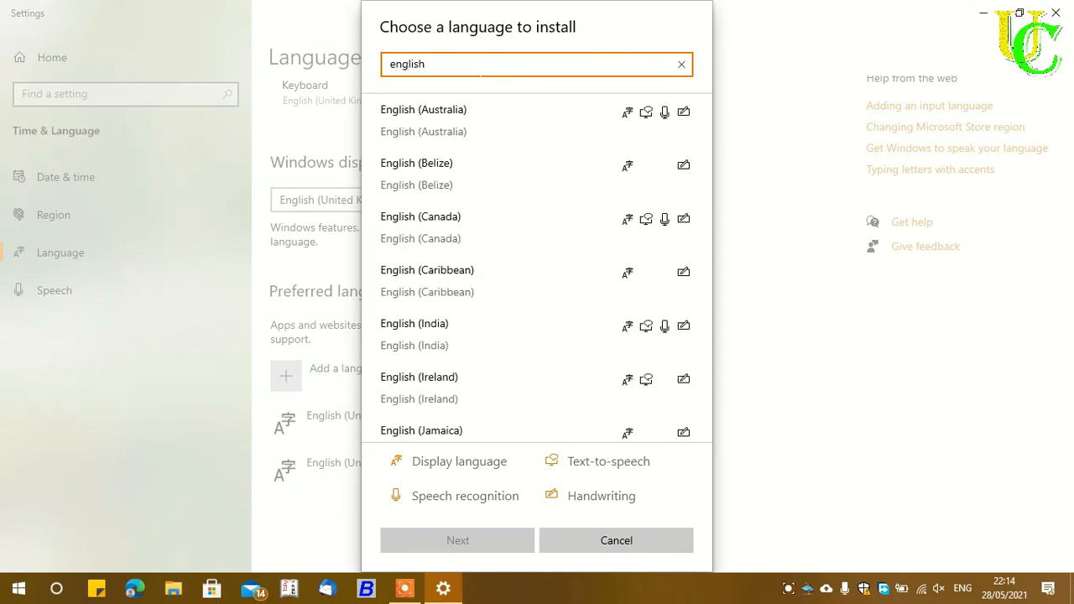
pyautogui.scroll(-3)
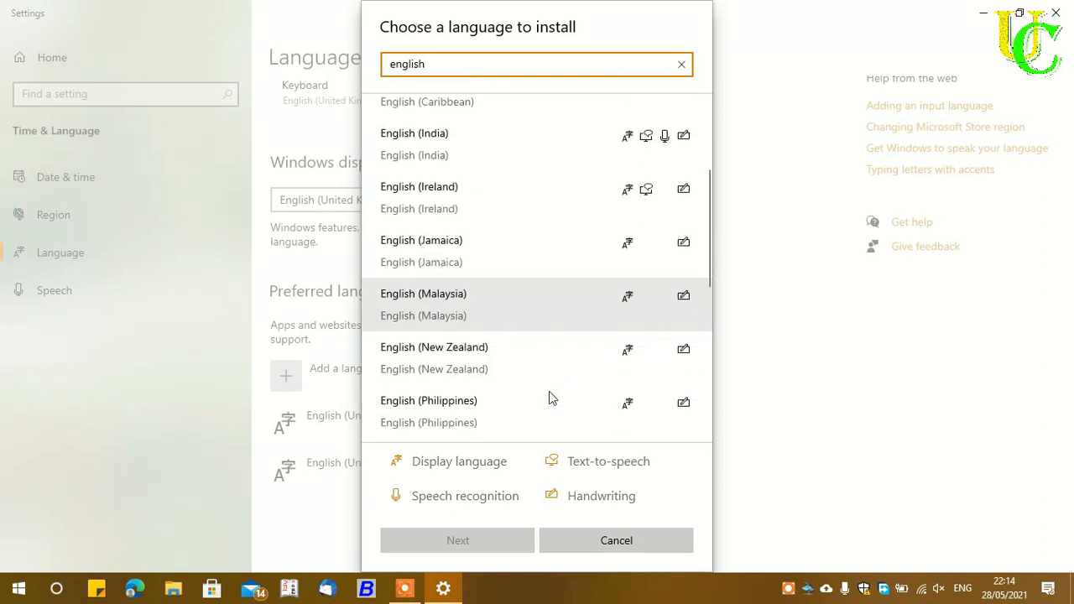
pyautogui.scroll(-3)
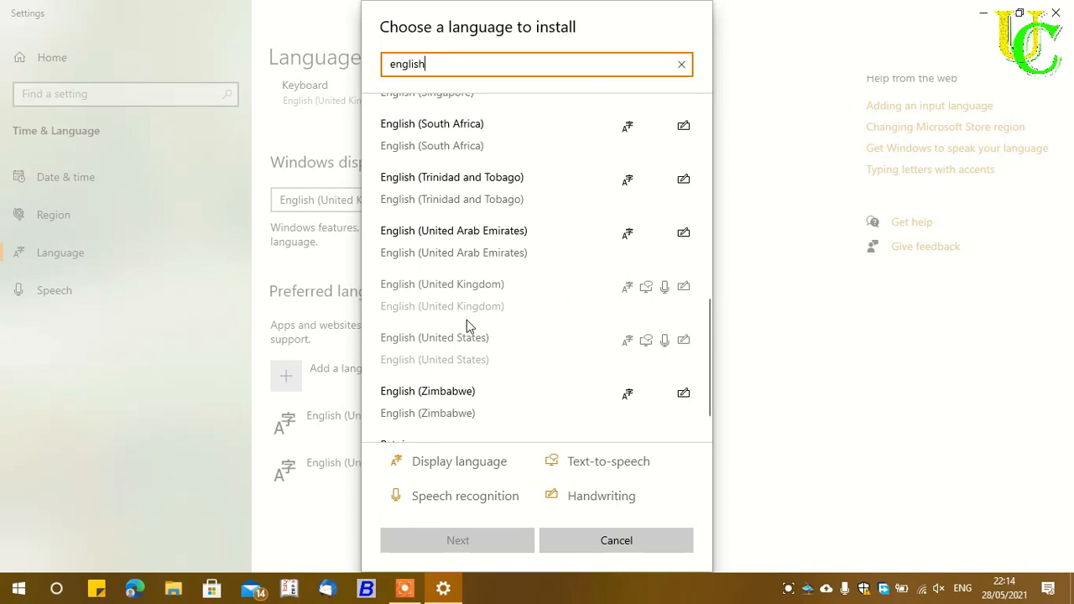
pyautogui.moveTo(520, 311)
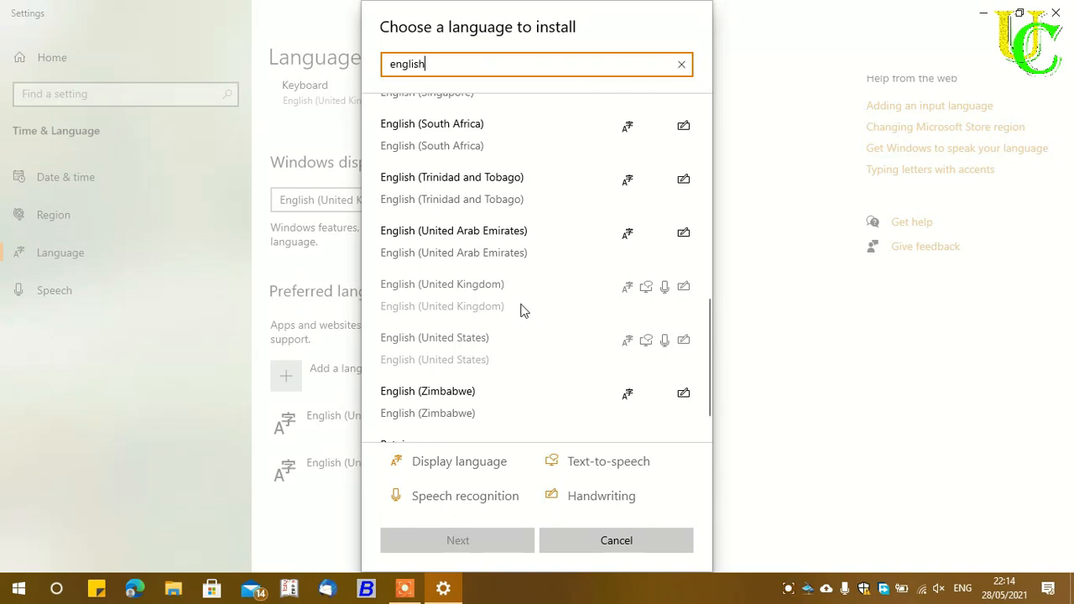
pyautogui.moveTo(489, 327)
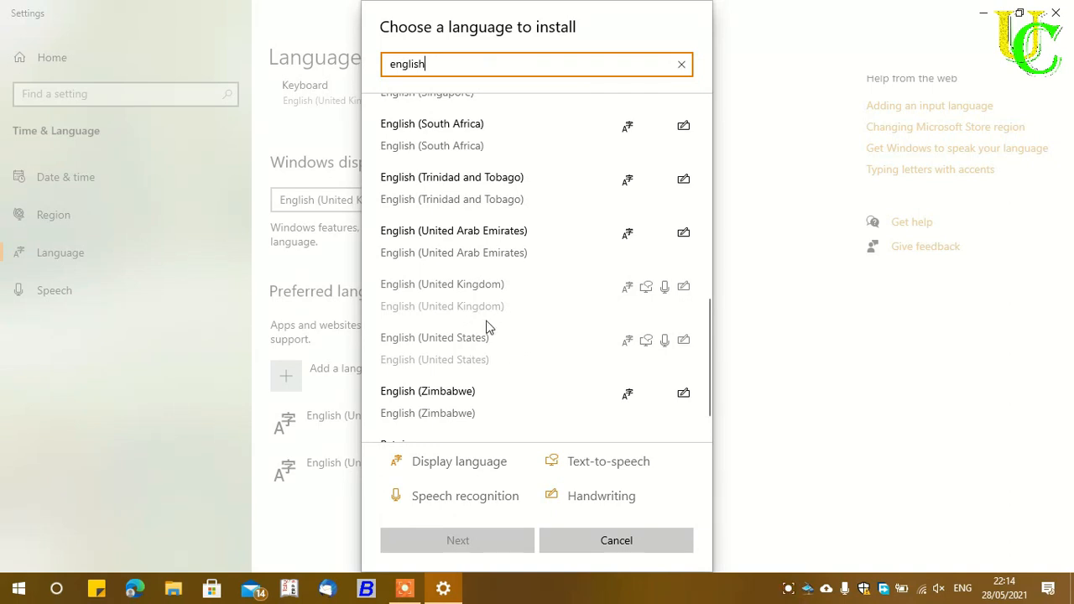
pyautogui.moveTo(478, 360)
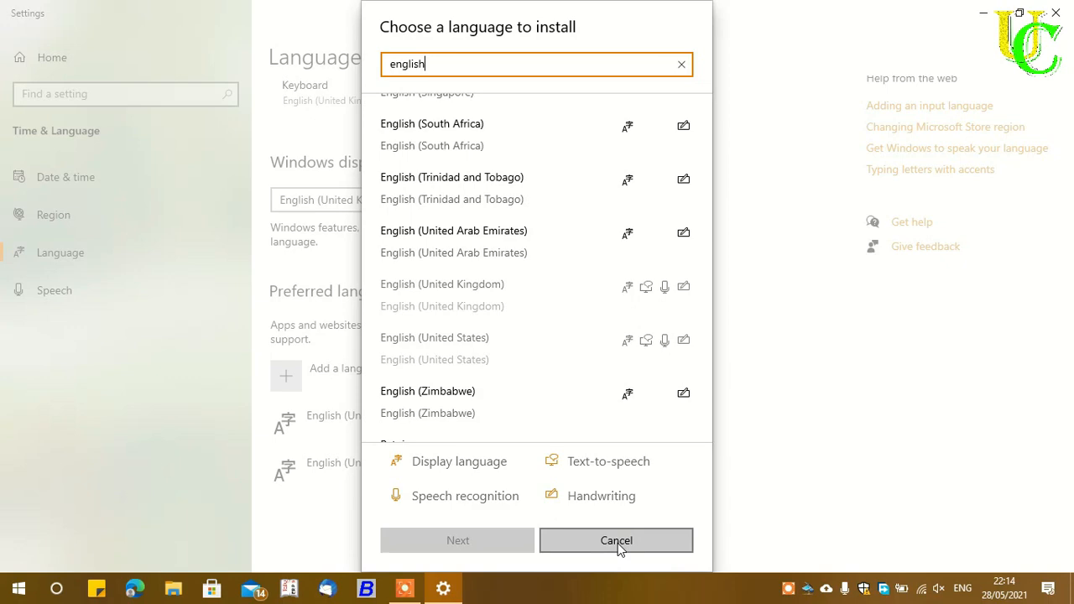
# Step: Cancel the language install and override the default input method with English (United States) - US
pyautogui.click(616, 540)
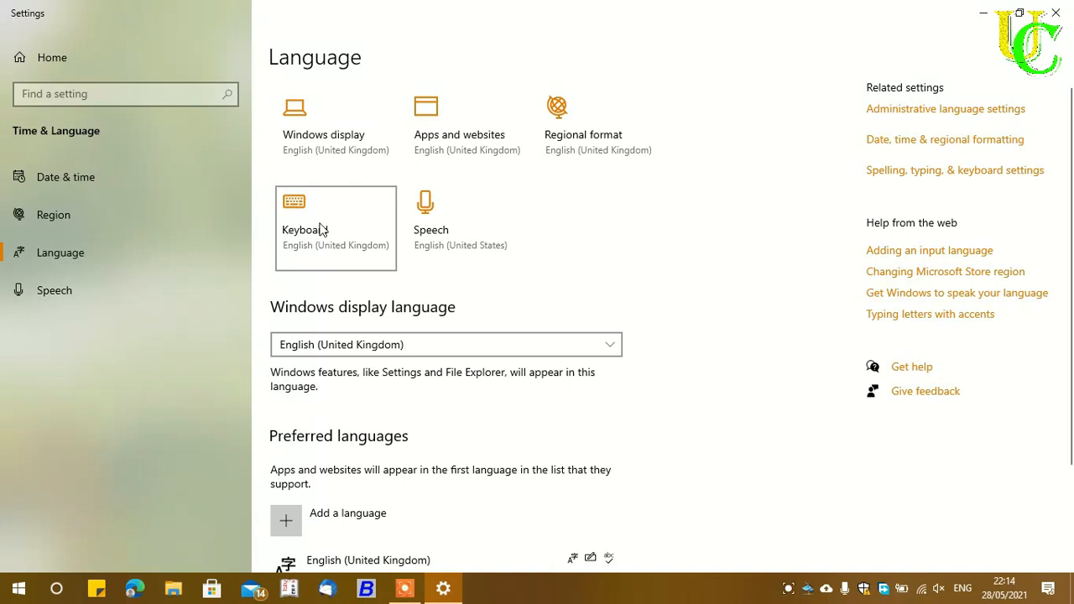
pyautogui.moveTo(344, 234)
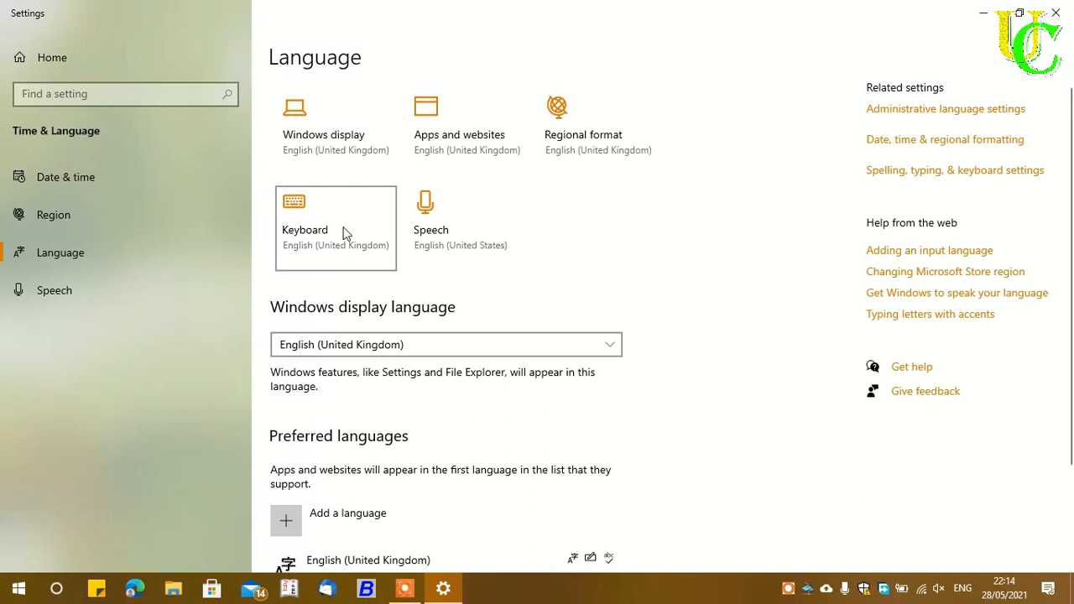
pyautogui.click(336, 228)
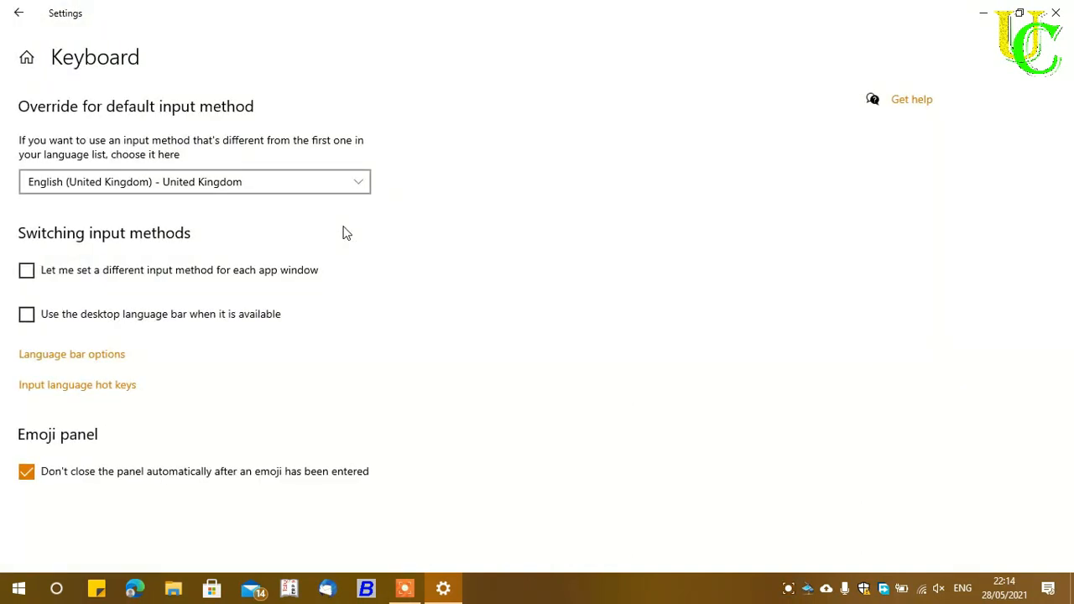
pyautogui.click(194, 181)
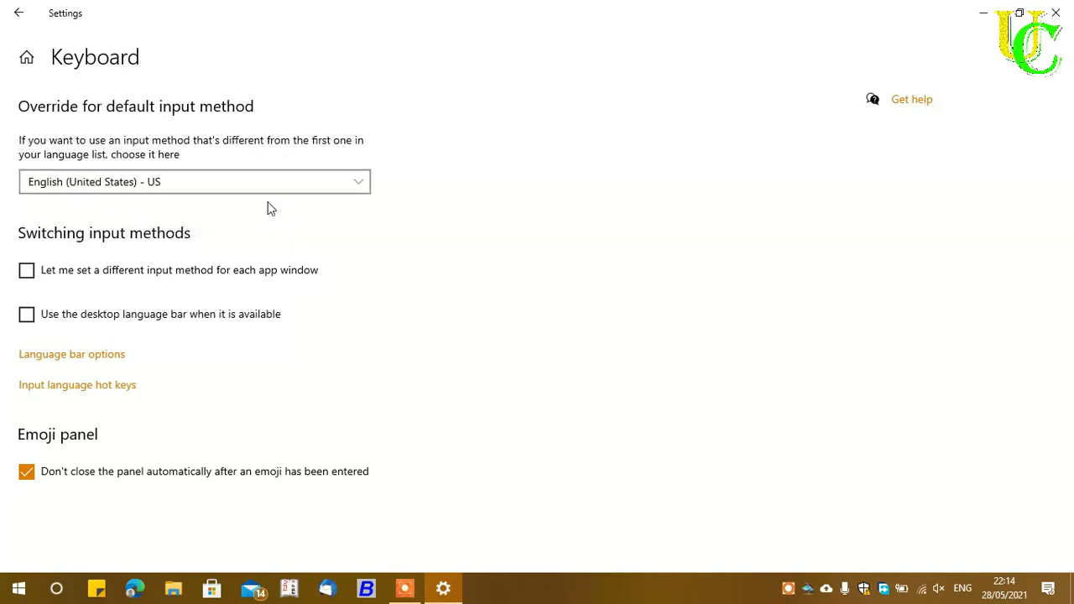
pyautogui.click(19, 12)
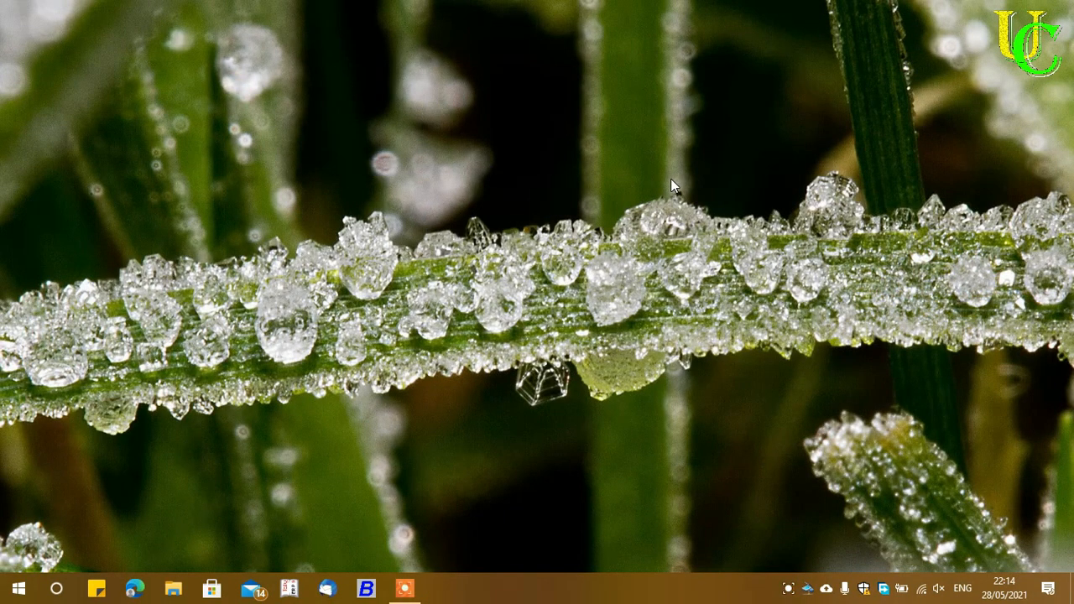
# Step: Relaunch On-Screen Keyboard via a Start search for 'on', then search for 'notepad'
pyautogui.click(10, 587)
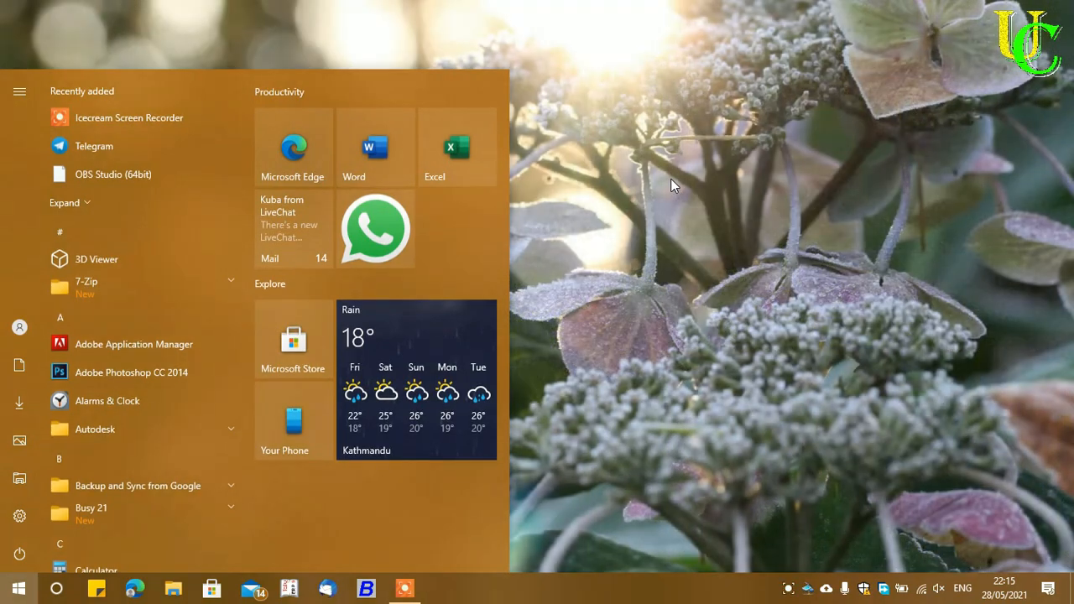
pyautogui.write('on')
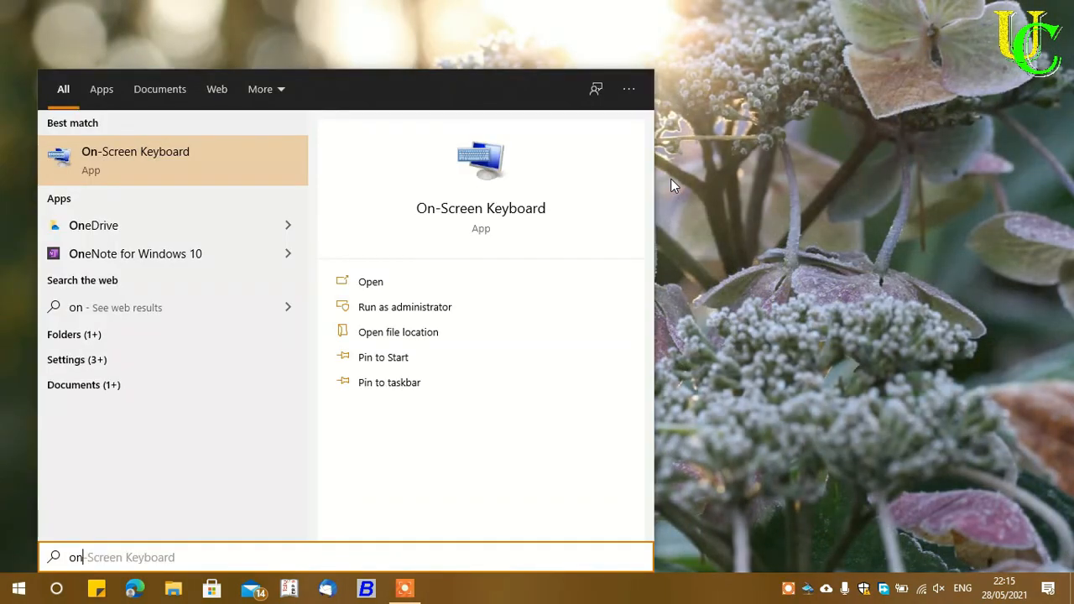
pyautogui.click(370, 281)
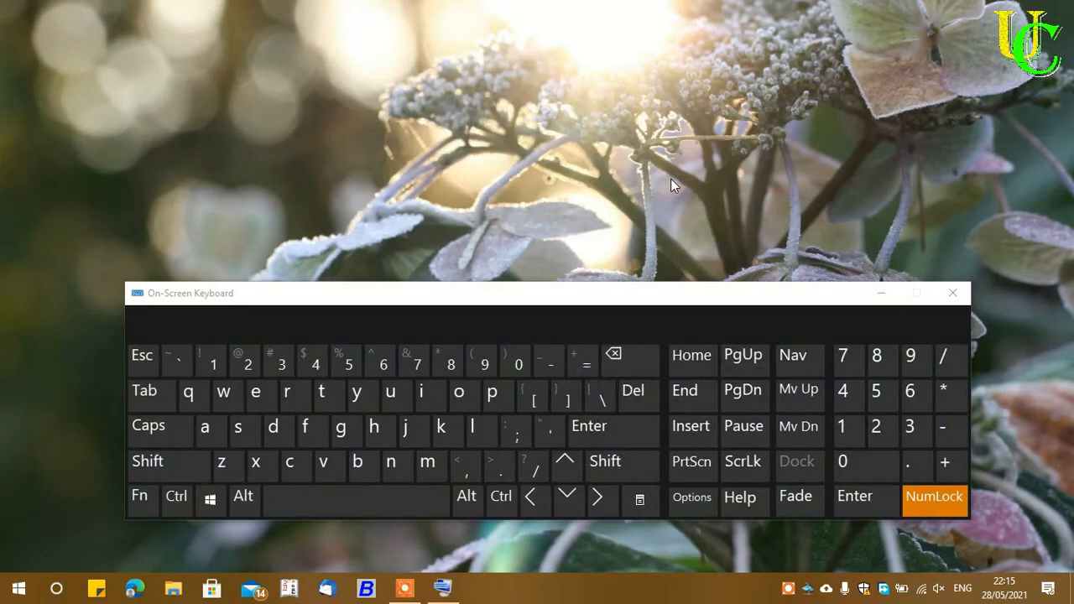
pyautogui.click(247, 363)
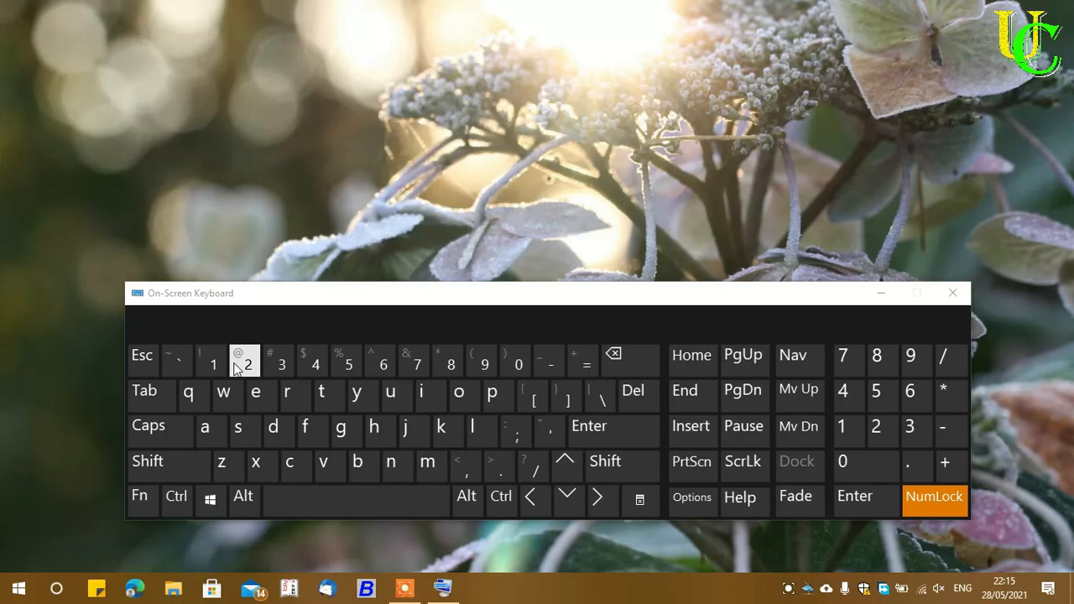
pyautogui.click(19, 588)
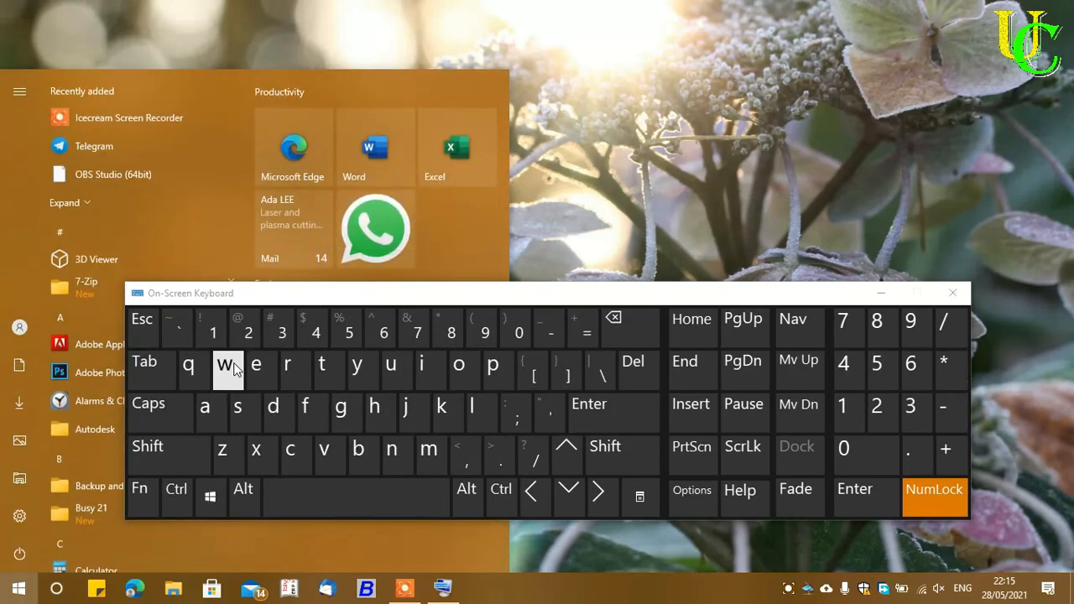
pyautogui.write('notepad')
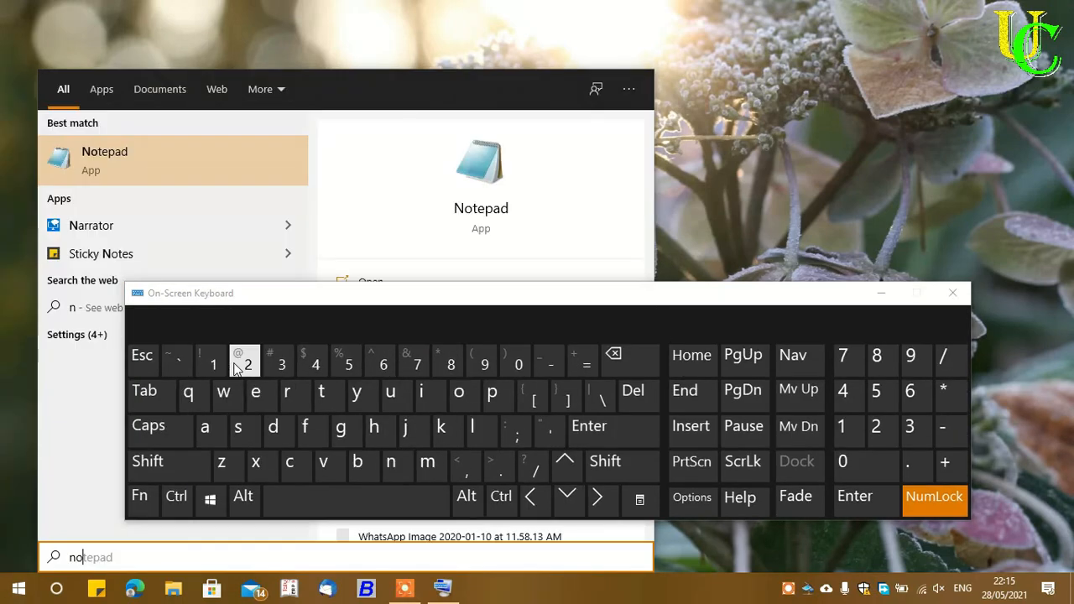
# Step: Launch Notepad from the search results and type @ with the on-screen keyboard's shifted 2
pyautogui.click(174, 160)
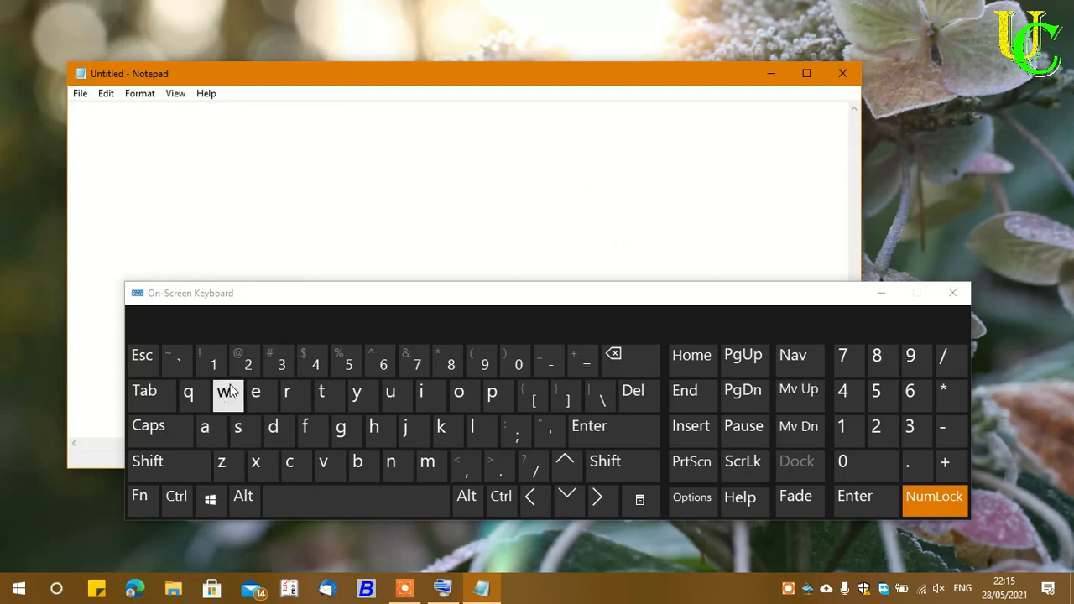
pyautogui.click(246, 364)
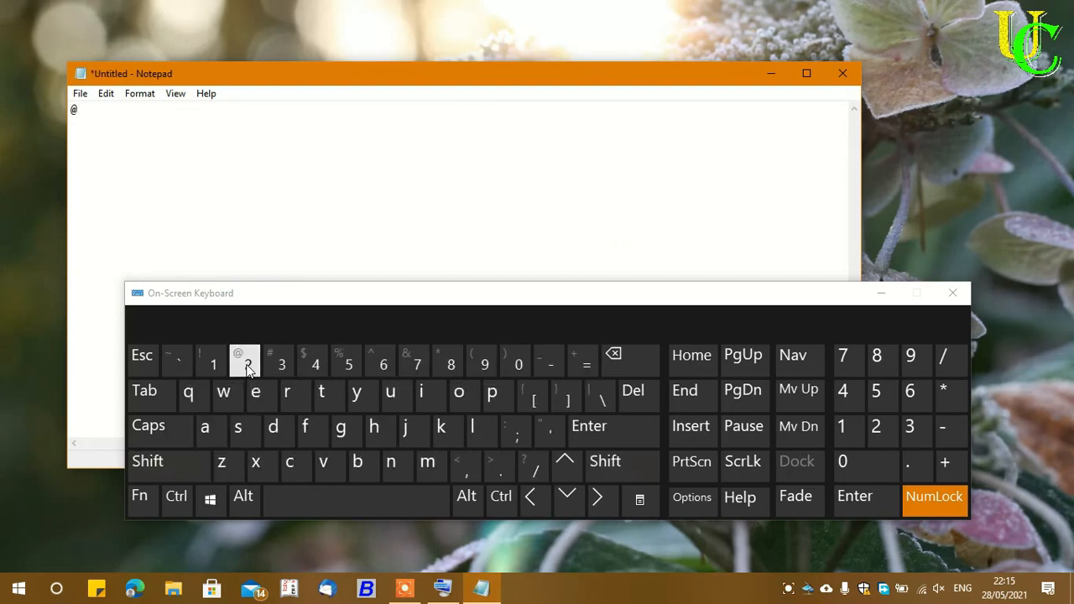
pyautogui.moveTo(281, 364)
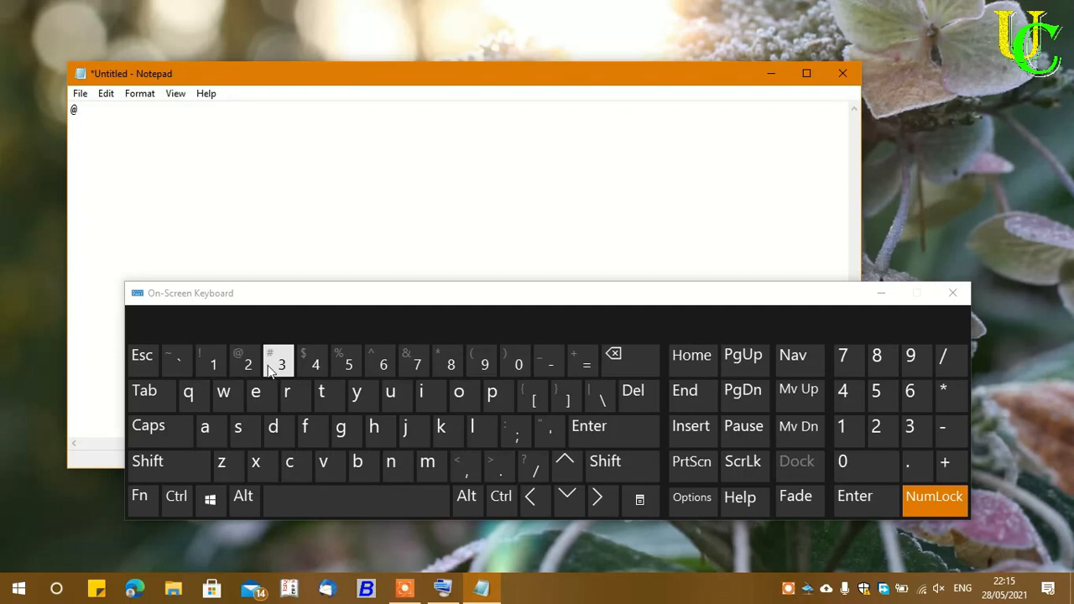